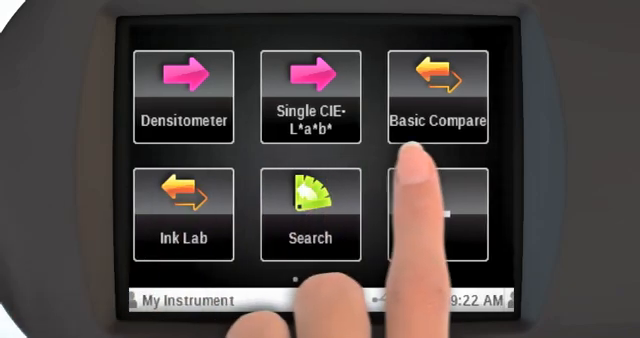
Swipe the home screen and tap the Densitometer tile to show its functions and settings
scroll(left, 3)
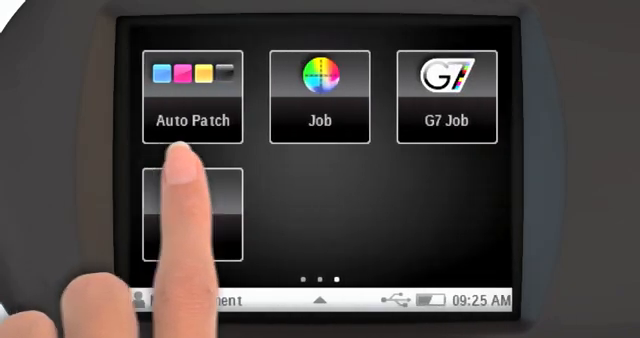
scroll(left, 3)
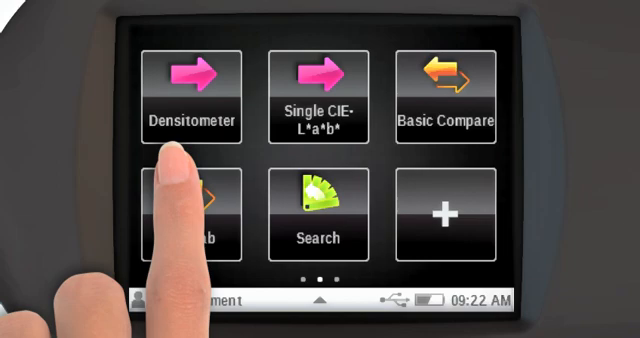
click(188, 90)
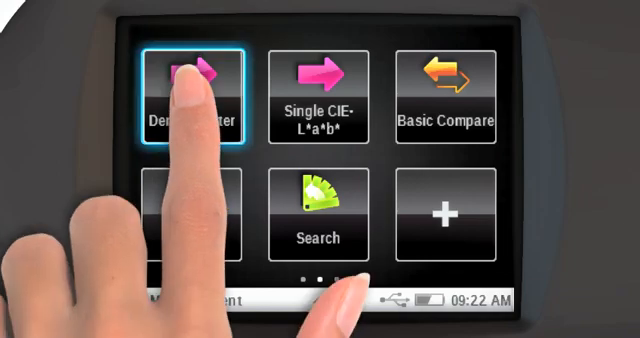
click(190, 95)
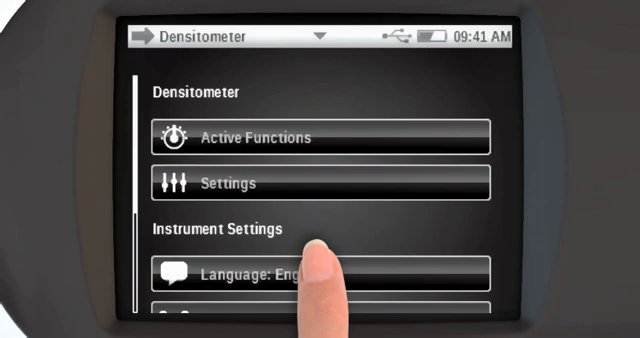
click(300, 182)
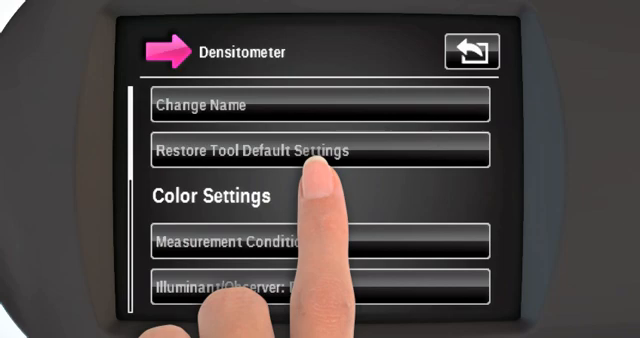
click(466, 52)
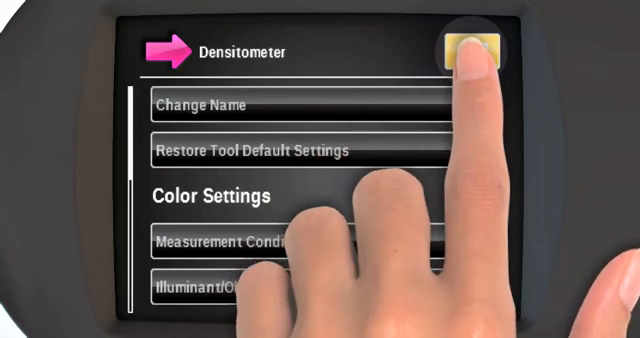
click(479, 48)
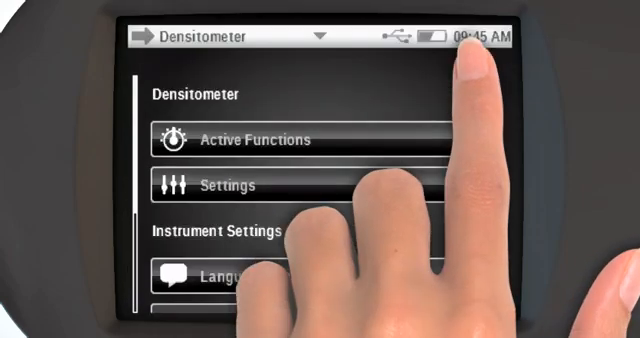